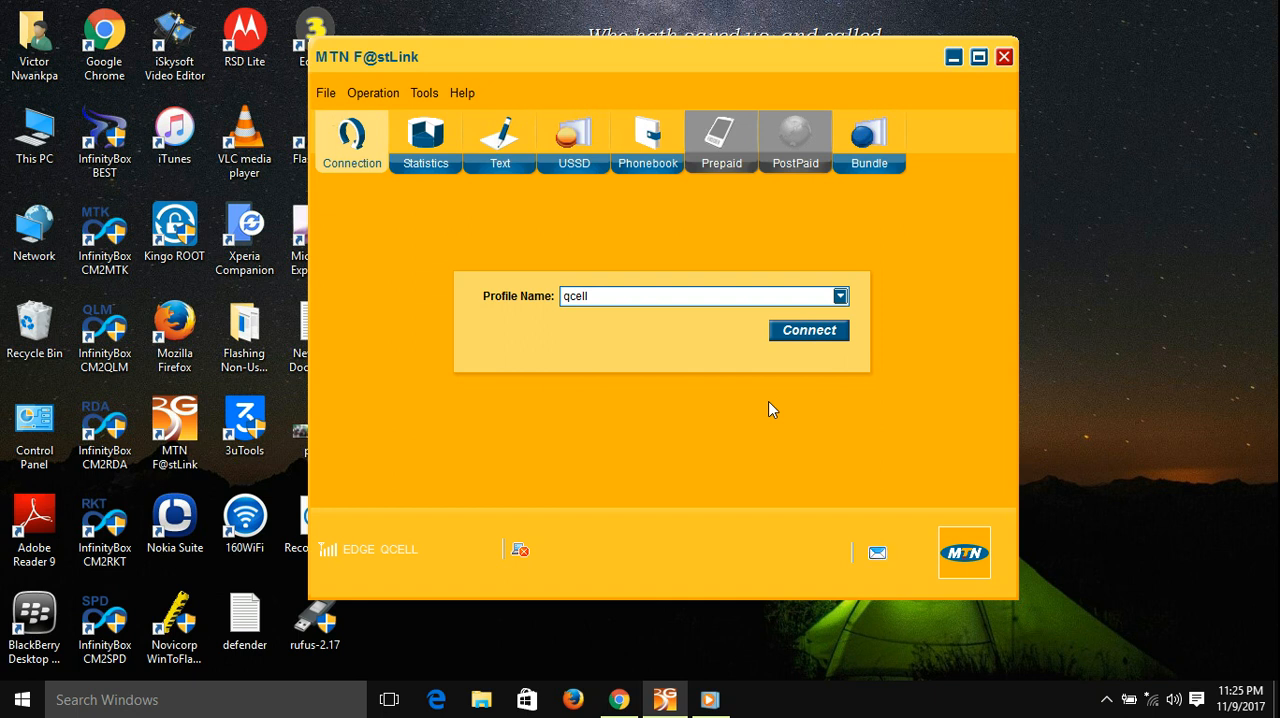
{"action": "mouse_move", "coordinate": [298, 89]}
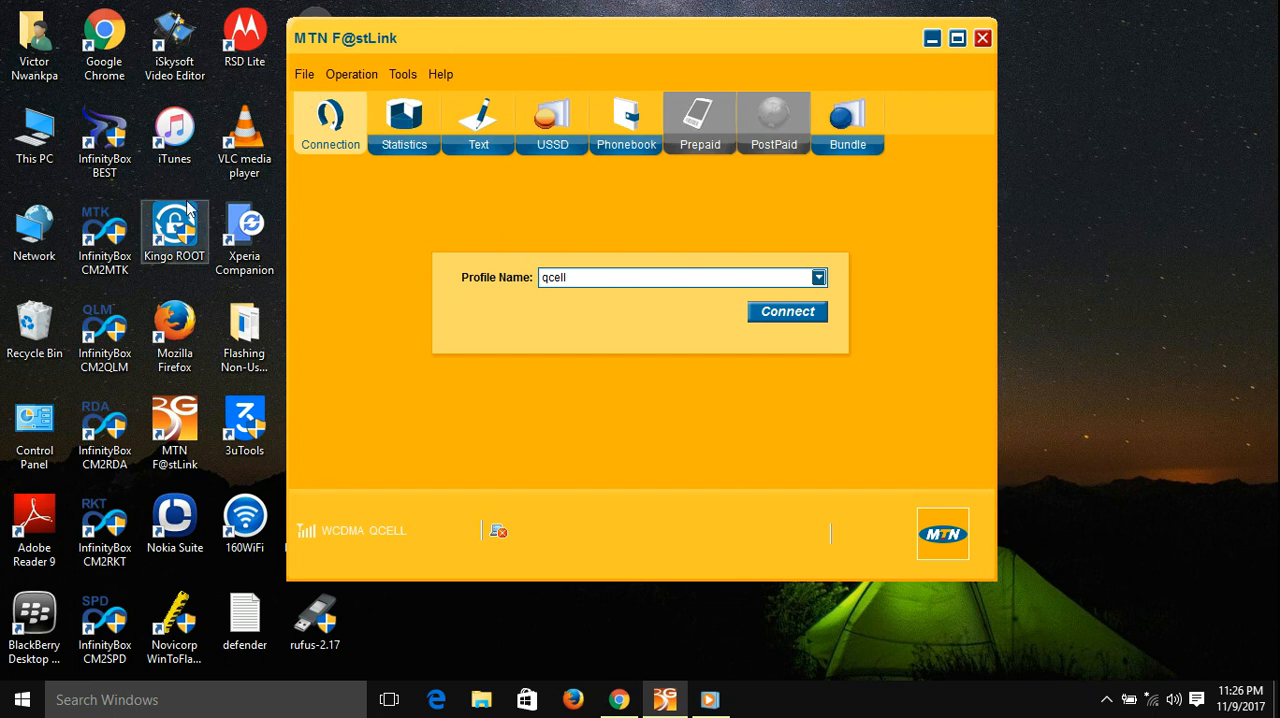
{"action": "mouse_move", "coordinate": [358, 535]}
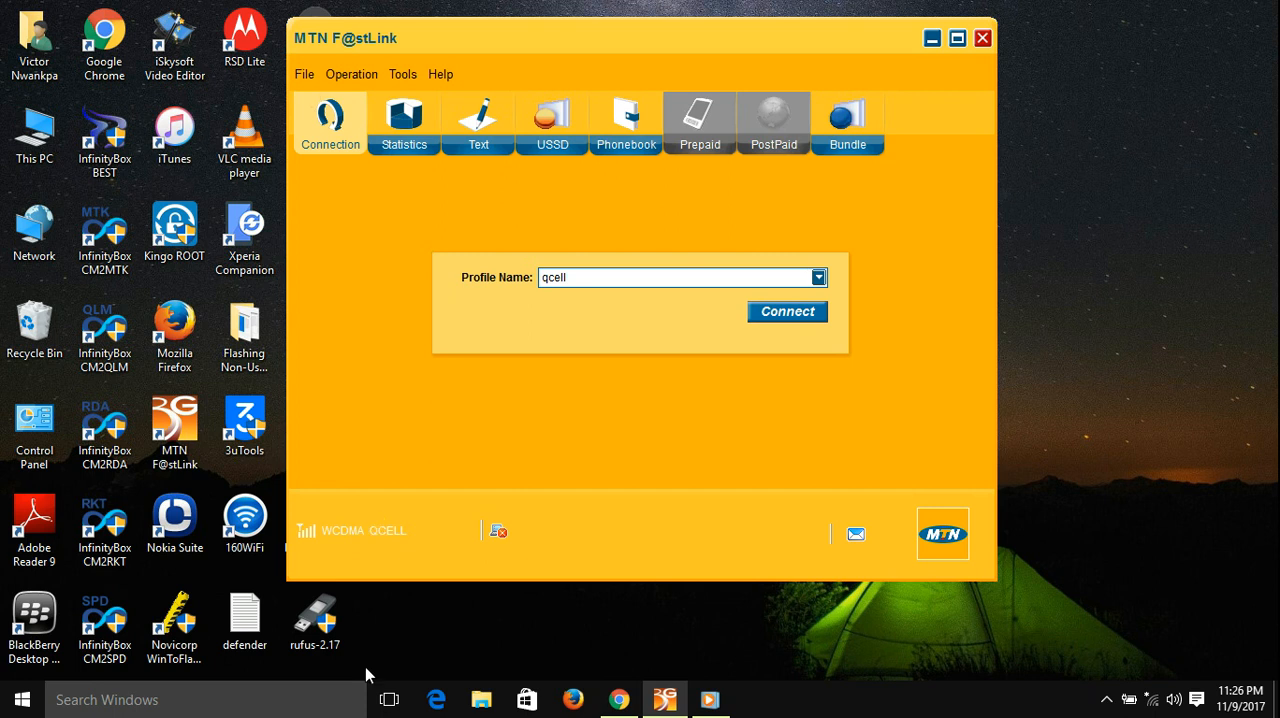
Browse the Tools and Help menus, ending with the Tools list showing Diagnostics, Options and PIN Operations.
{"action": "left_click", "coordinate": [402, 74]}
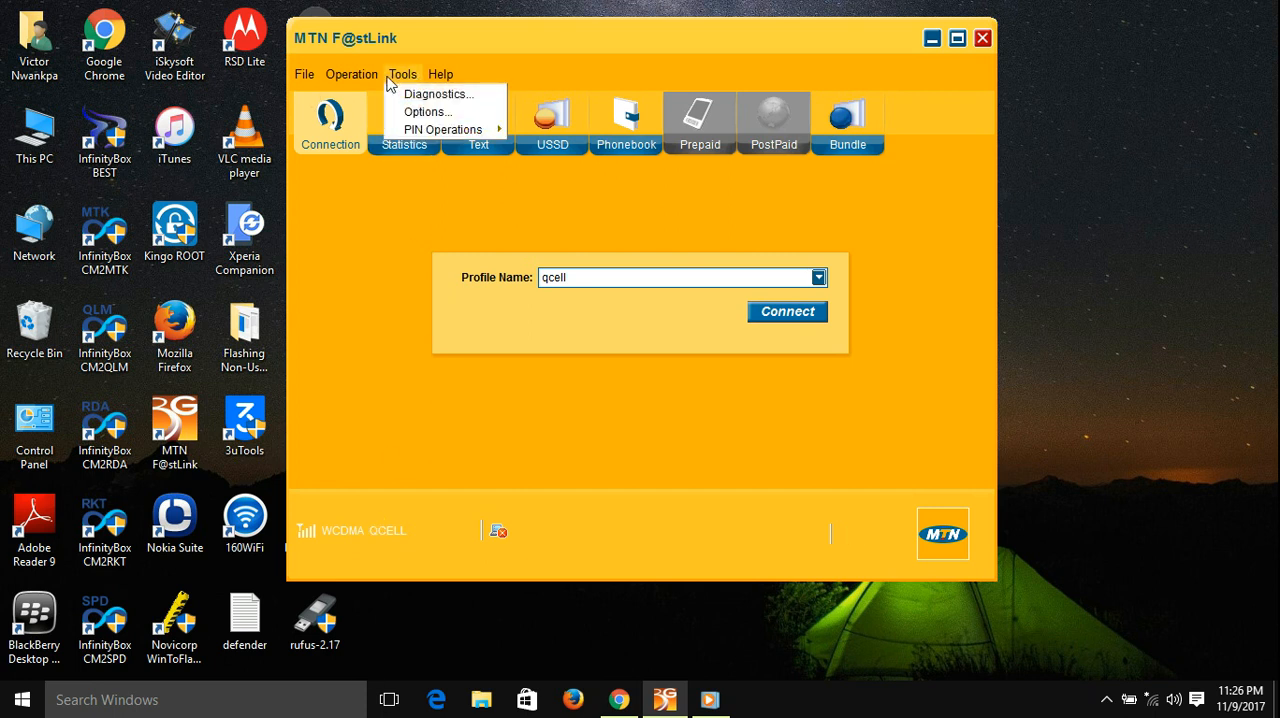
{"action": "left_click", "coordinate": [440, 74]}
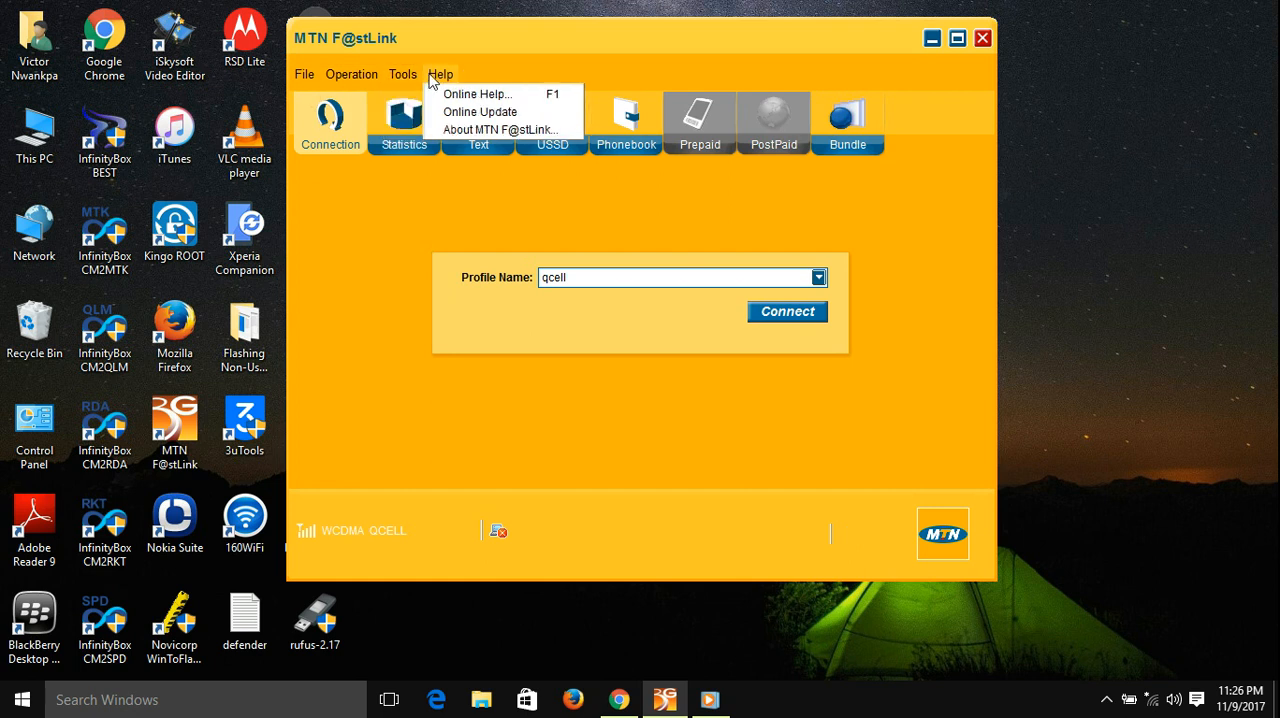
{"action": "left_click", "coordinate": [403, 74]}
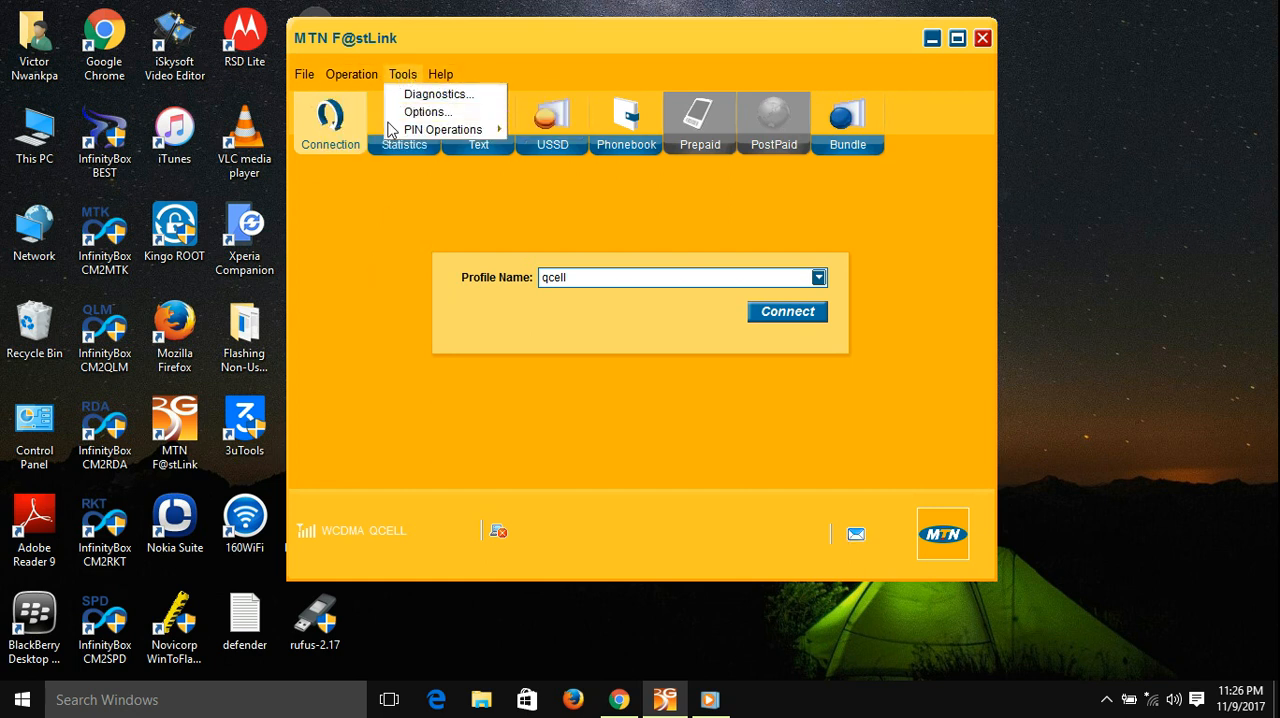
{"action": "mouse_move", "coordinate": [440, 94]}
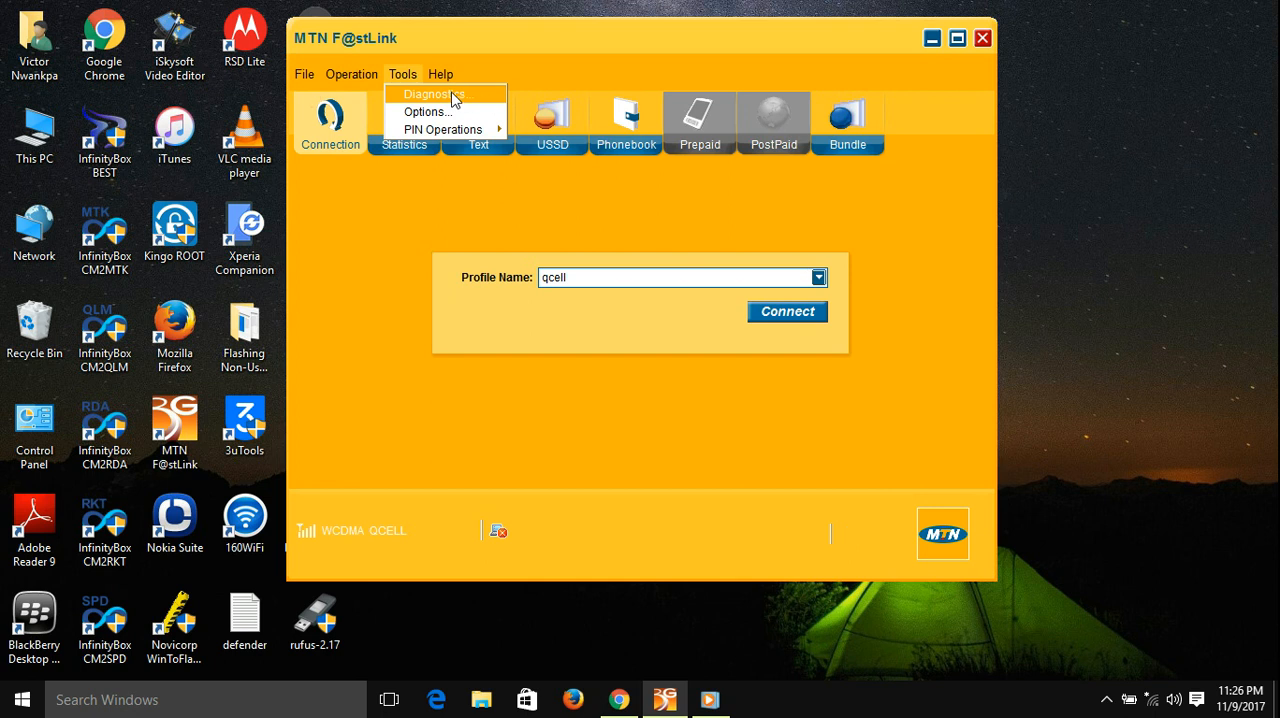
{"action": "mouse_move", "coordinate": [454, 101]}
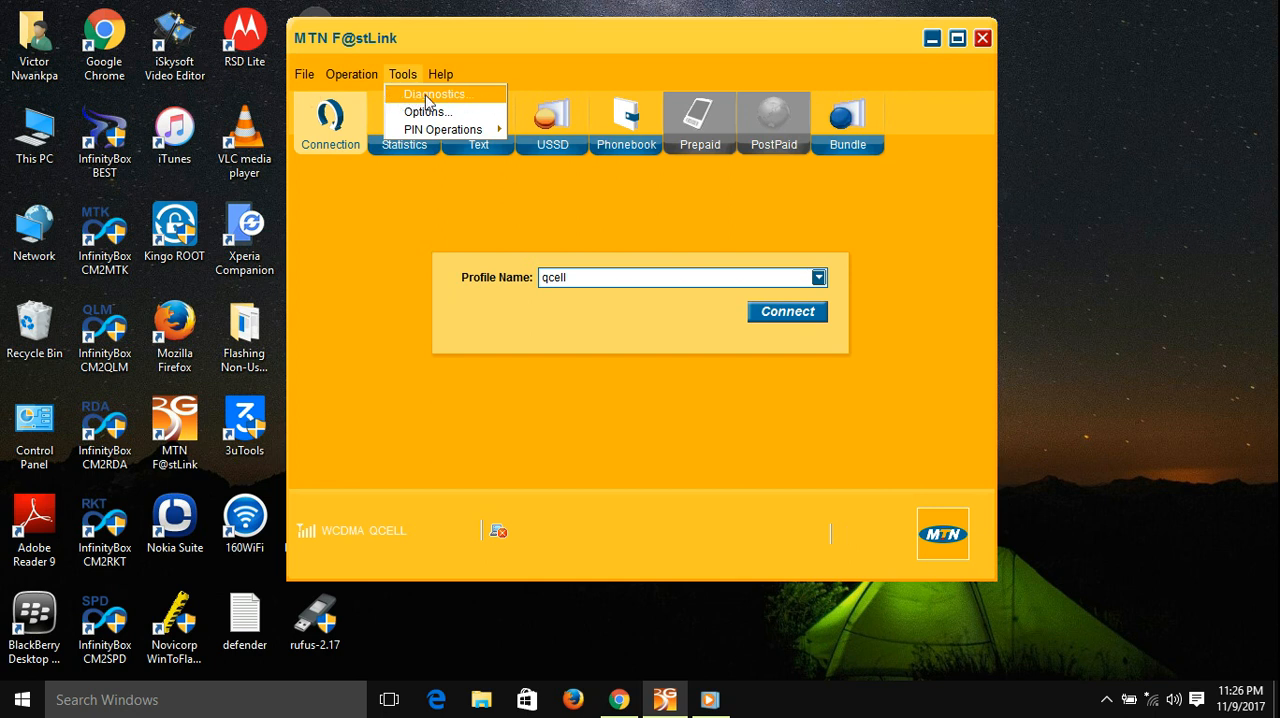
{"action": "left_click", "coordinate": [431, 94]}
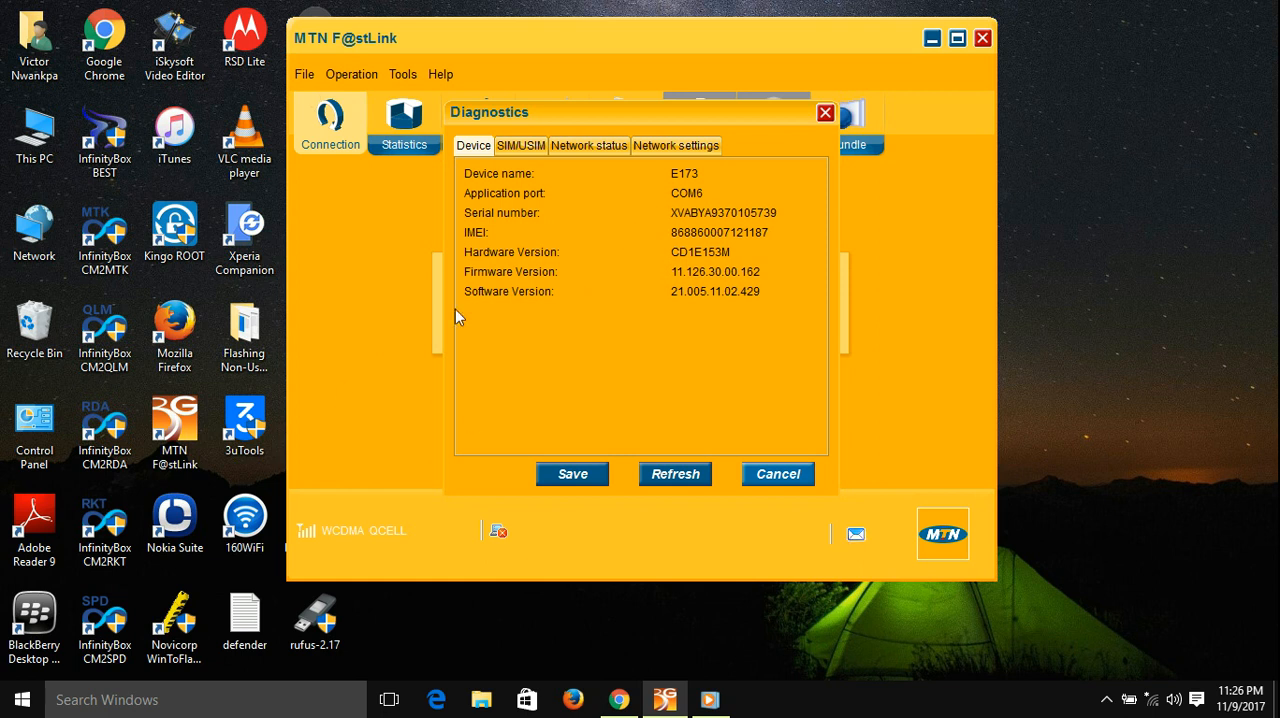
{"action": "mouse_move", "coordinate": [708, 240]}
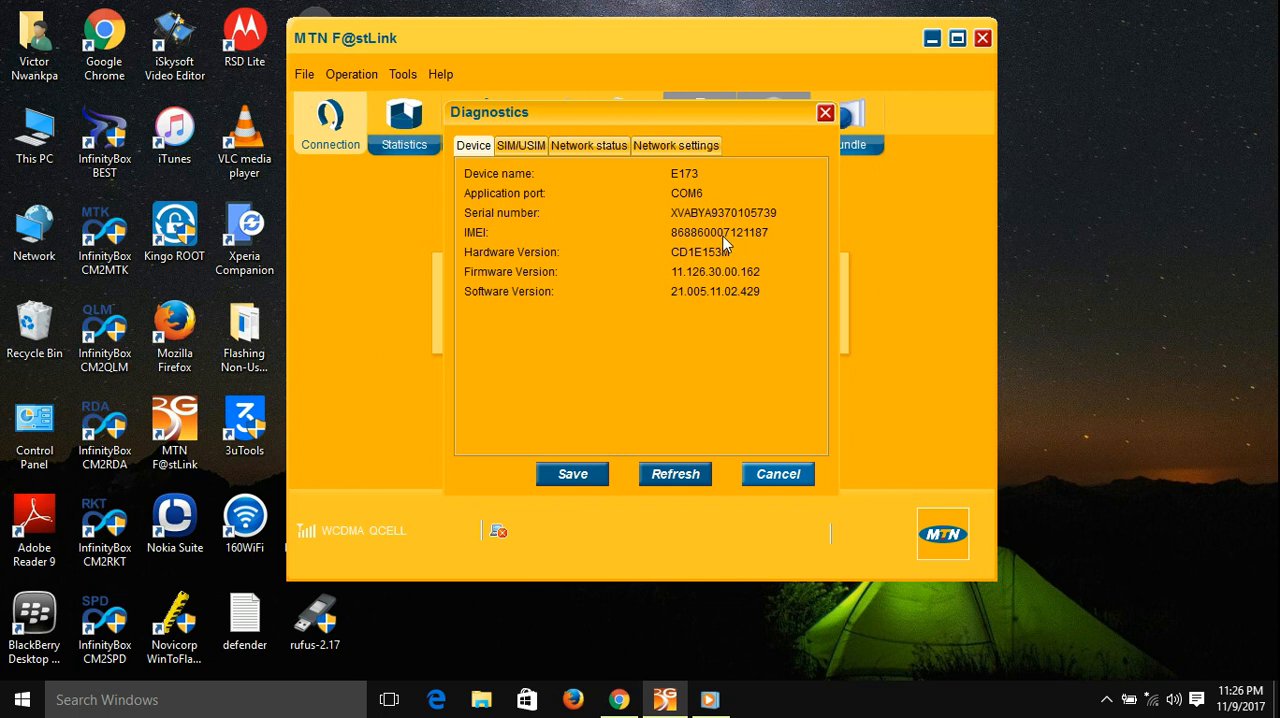
{"action": "mouse_move", "coordinate": [678, 242]}
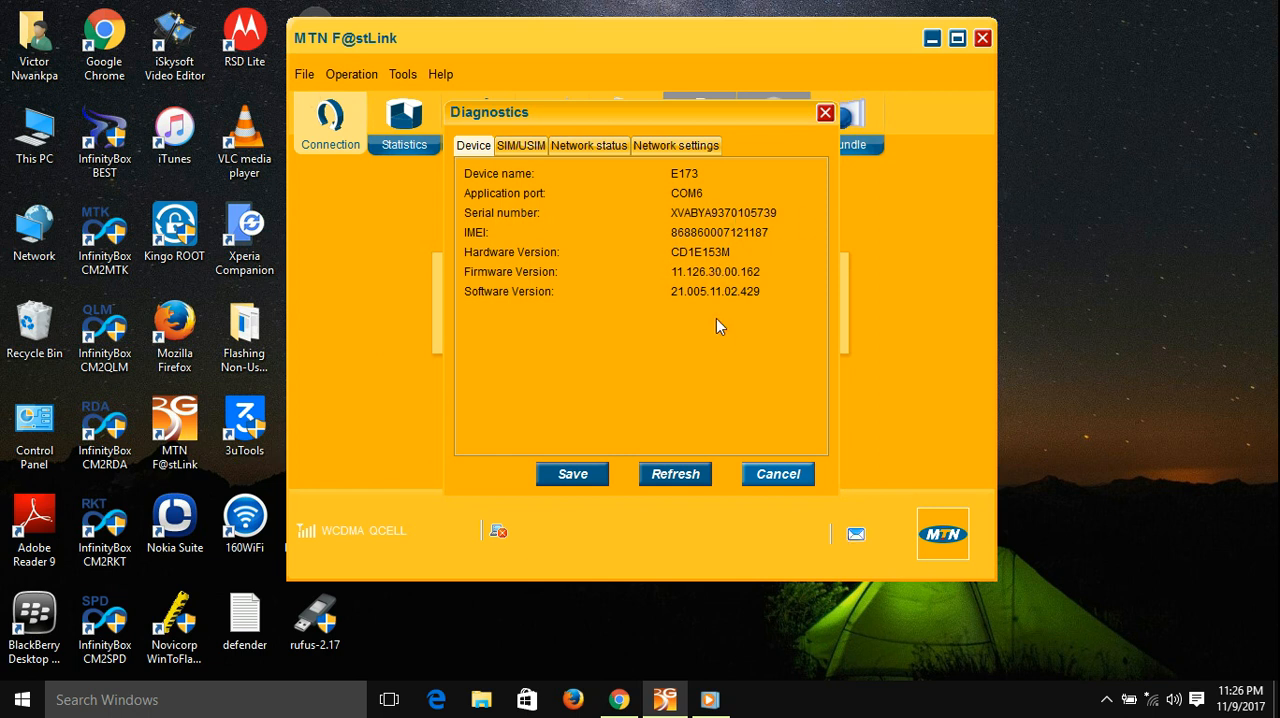
{"action": "mouse_move", "coordinate": [724, 339]}
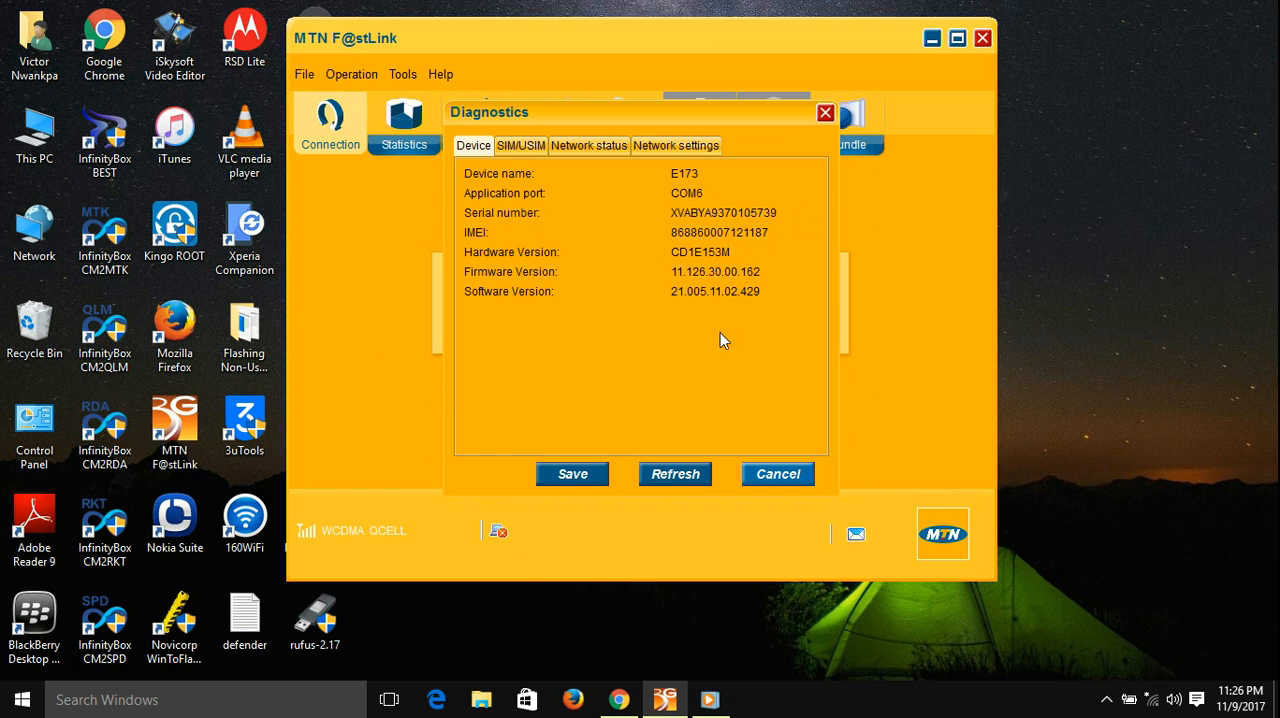